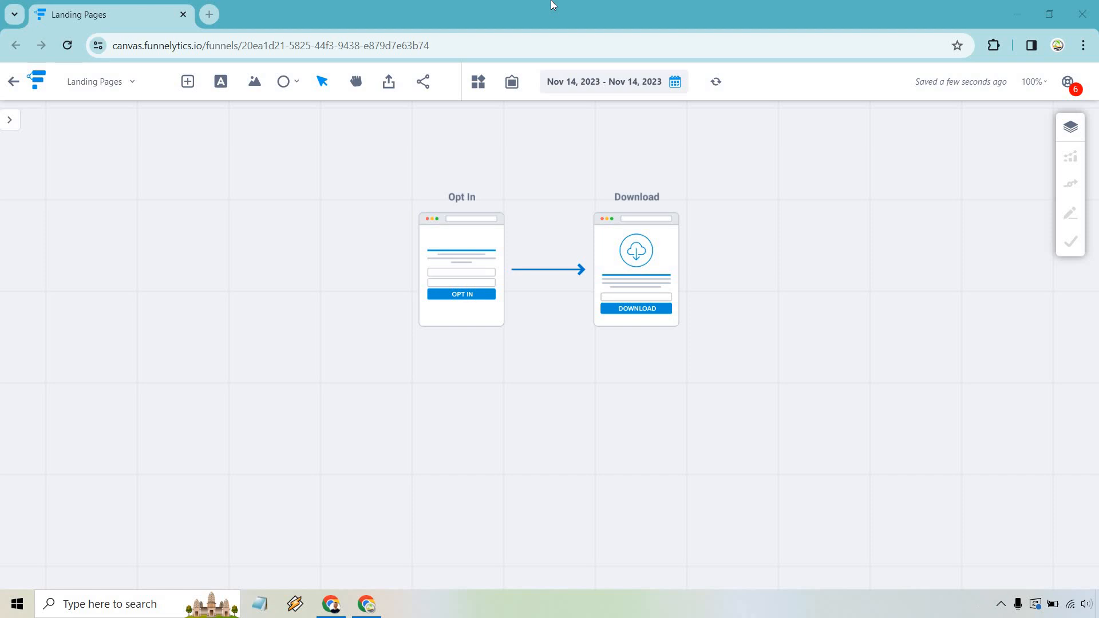
mouse_move(531, 484)
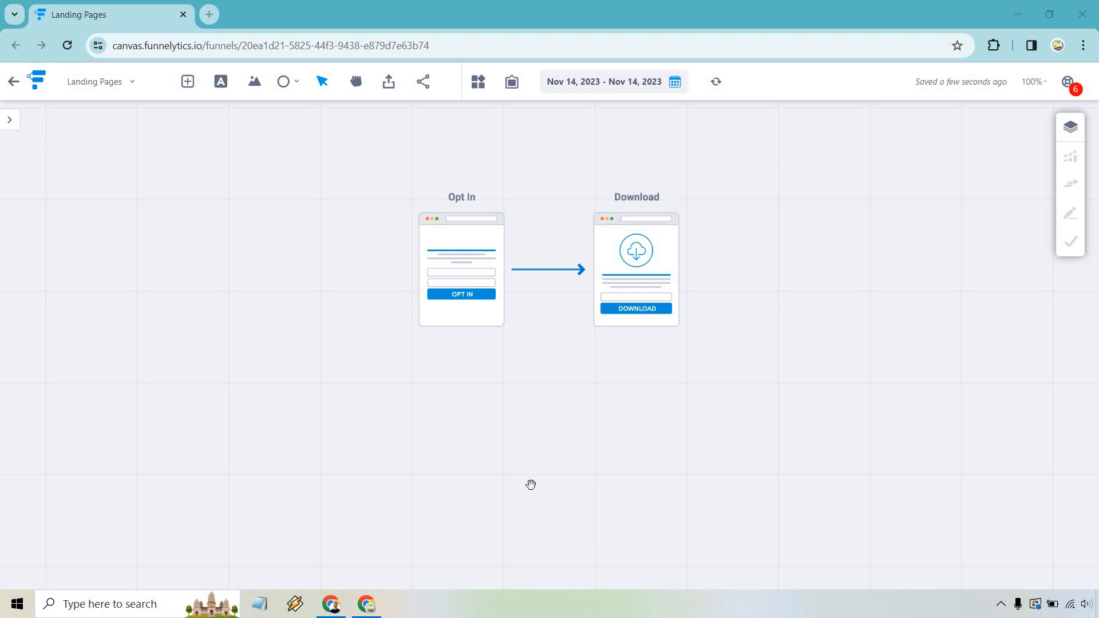
mouse_move(533, 519)
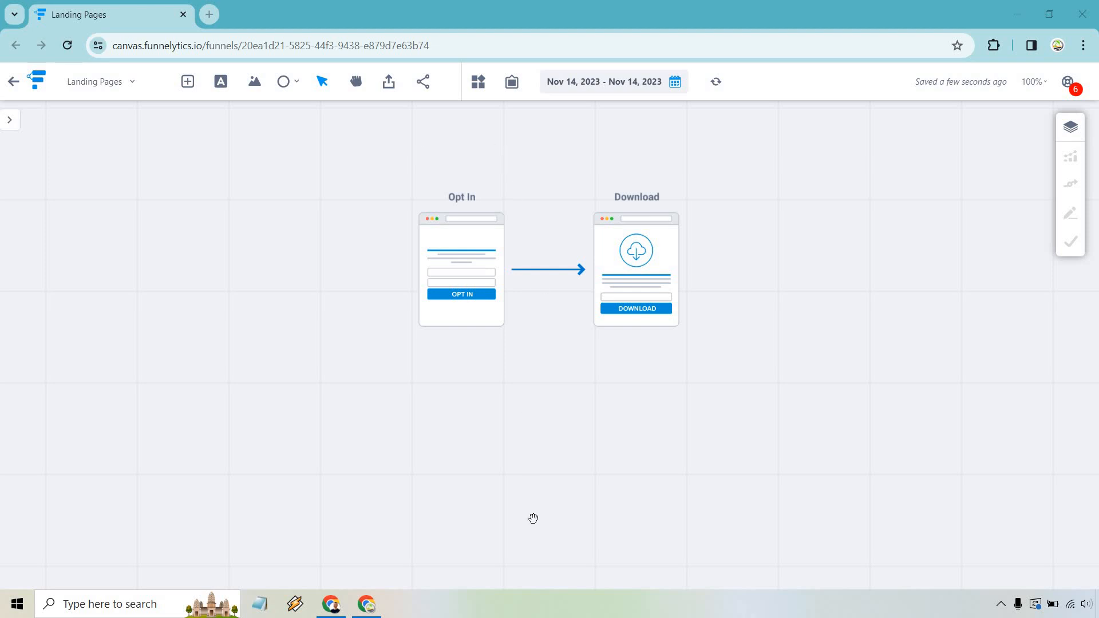
mouse_move(448, 265)
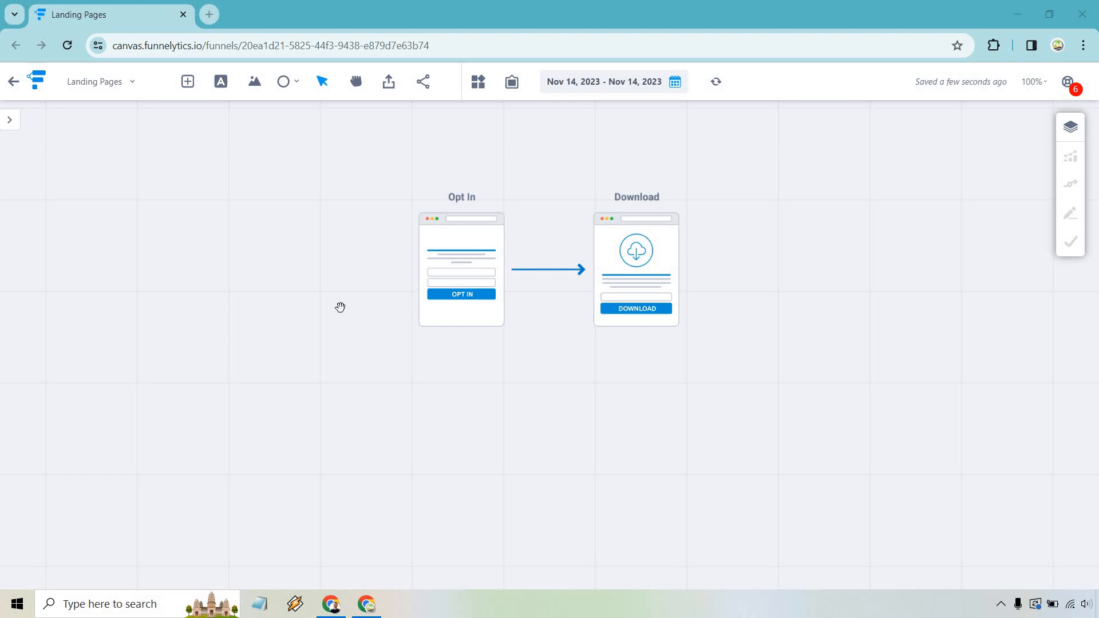
mouse_move(335, 306)
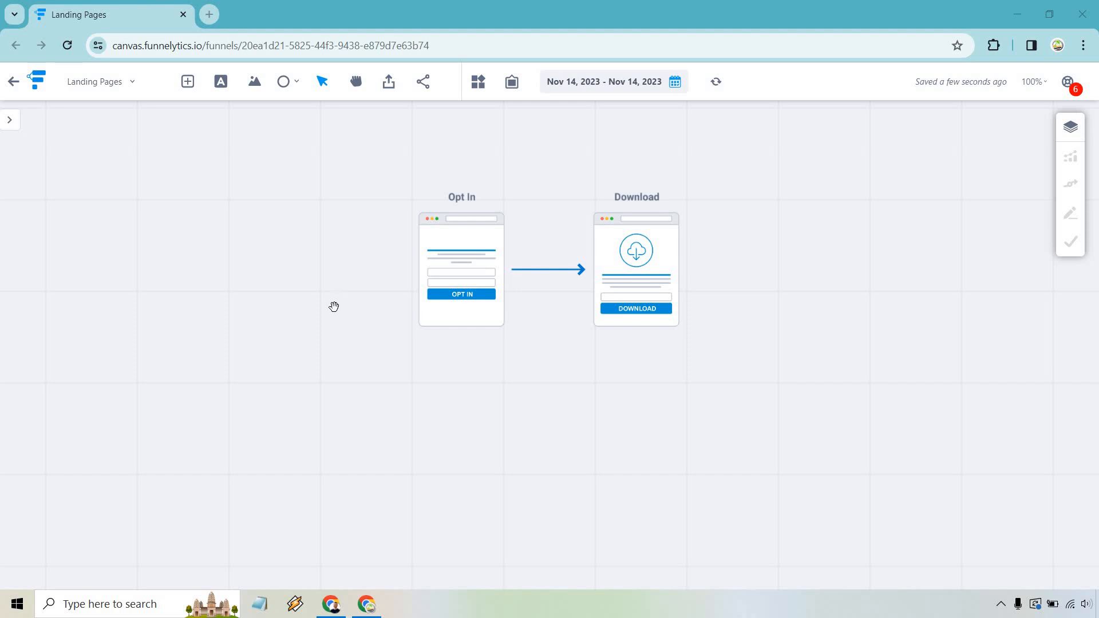
mouse_move(454, 285)
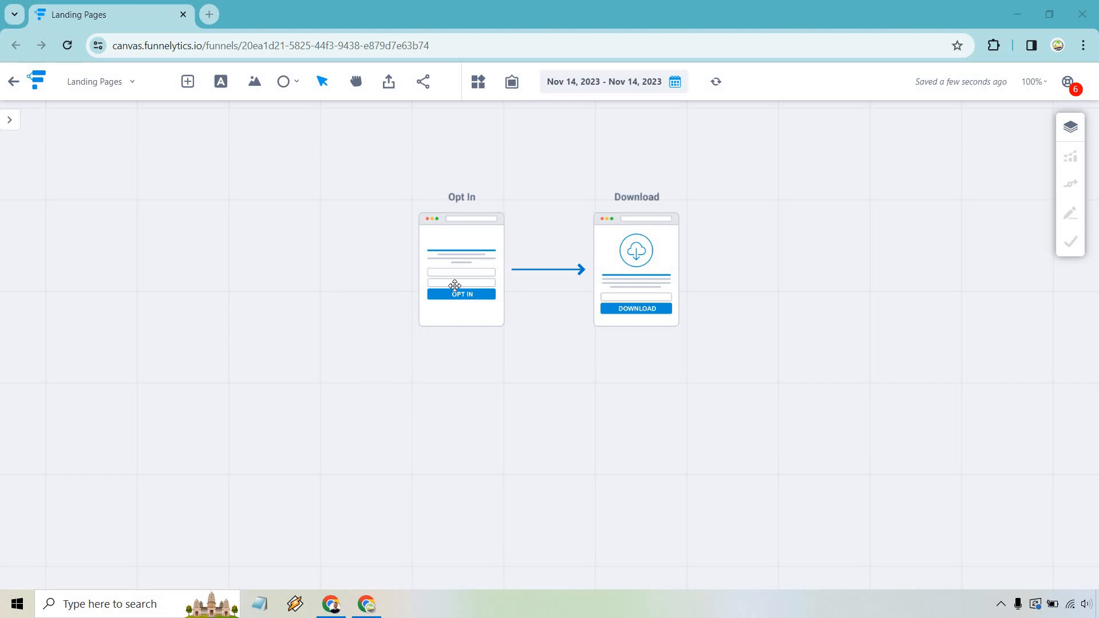
mouse_move(642, 261)
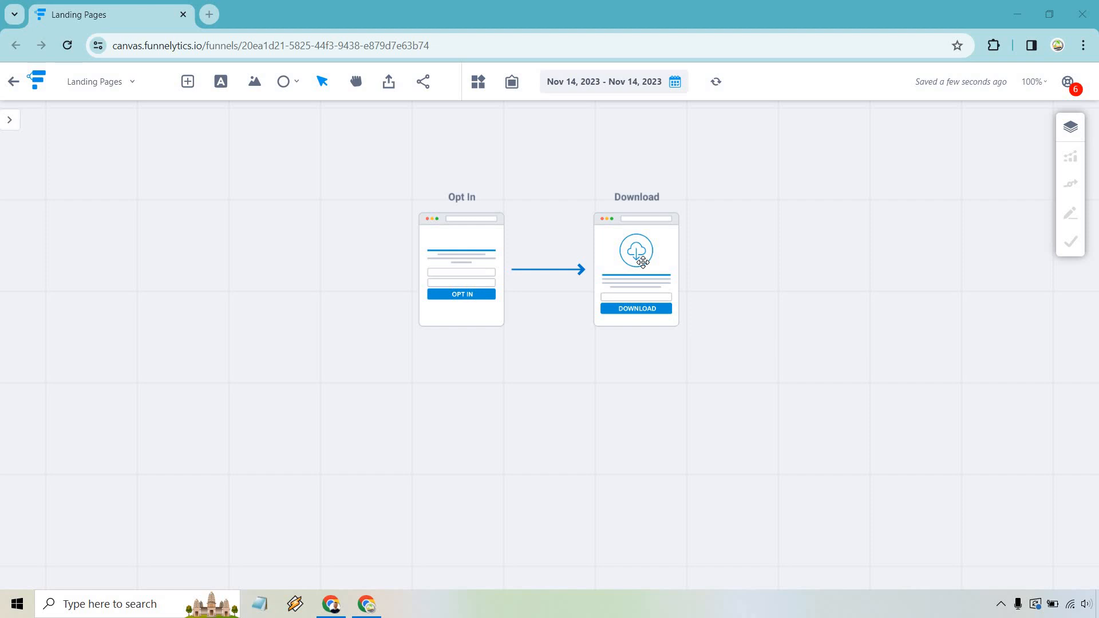
mouse_move(427, 155)
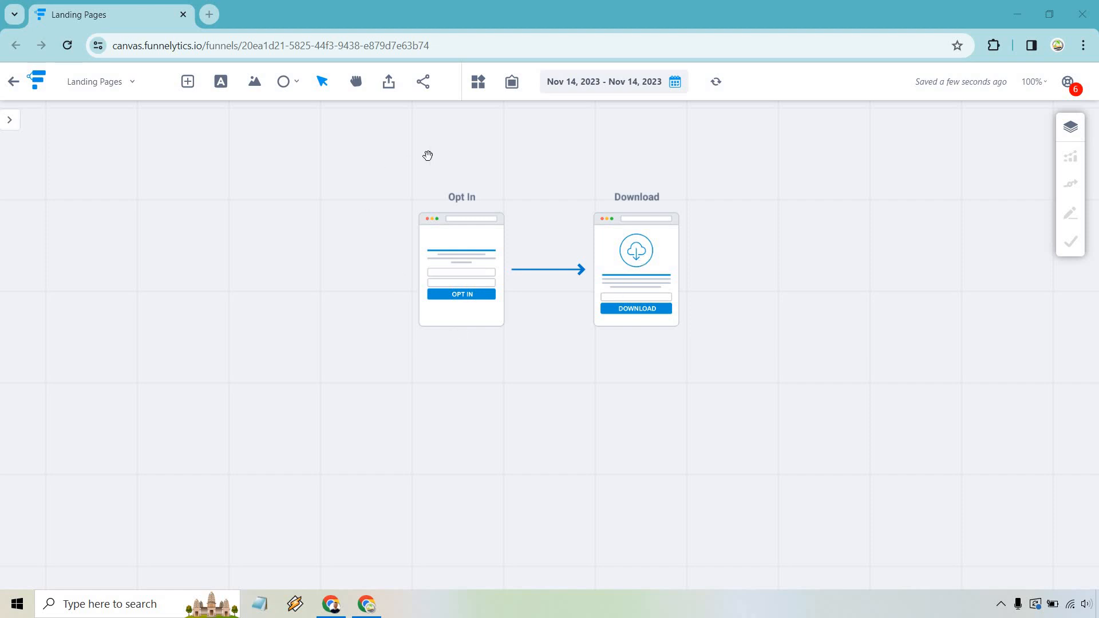
mouse_move(491, 353)
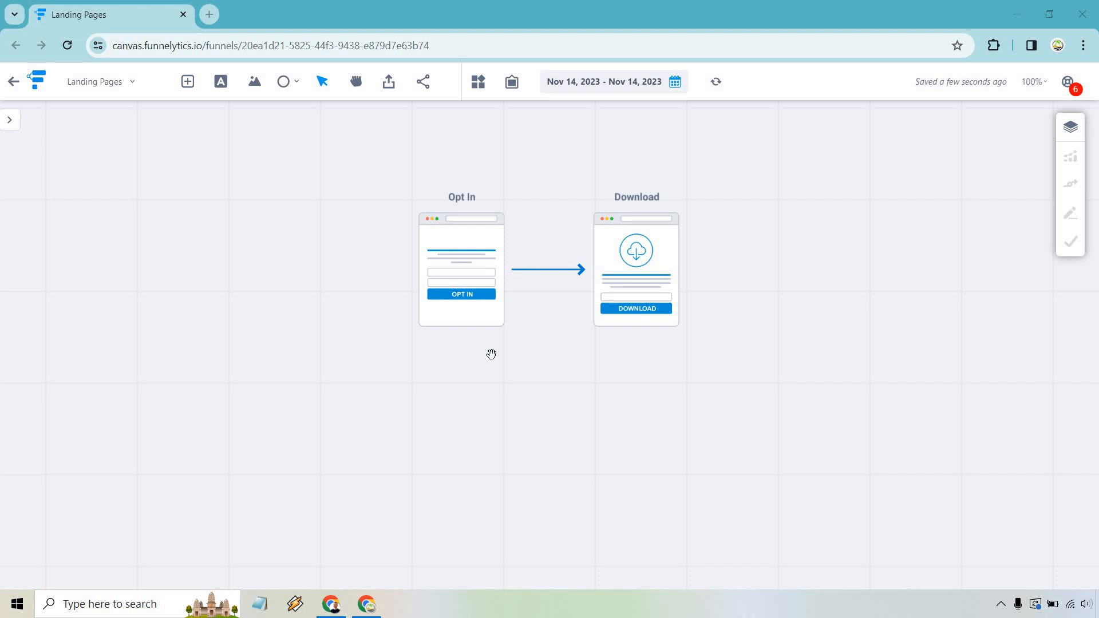
Step: Place a Sales Page from the page library onto the canvas, aligned under Opt In
left_click(186, 81)
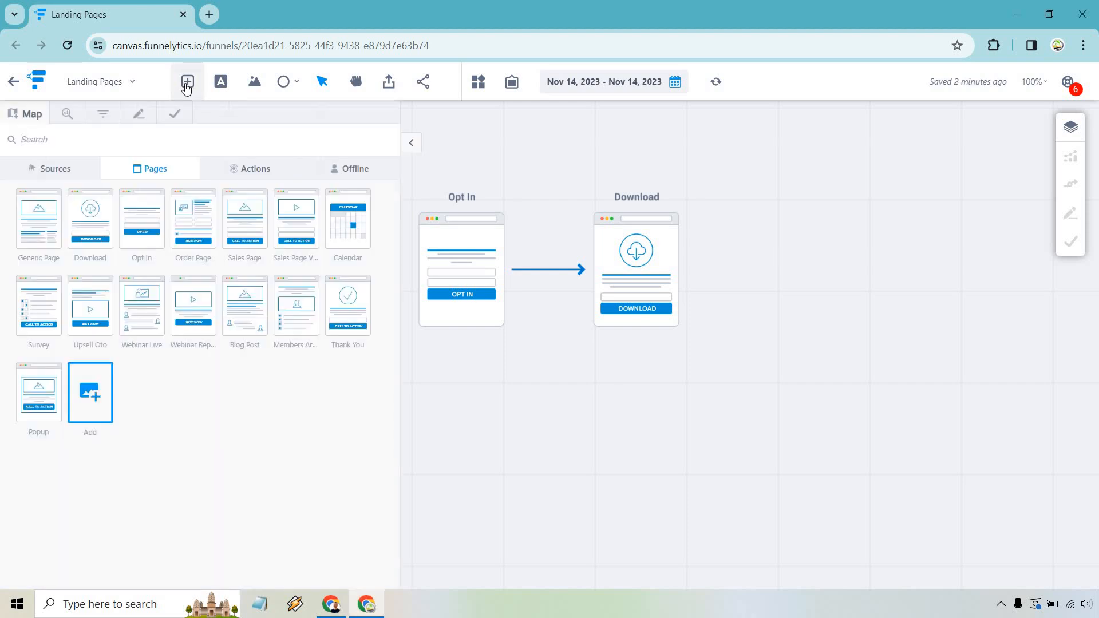
left_click_drag(243, 219, 433, 382)
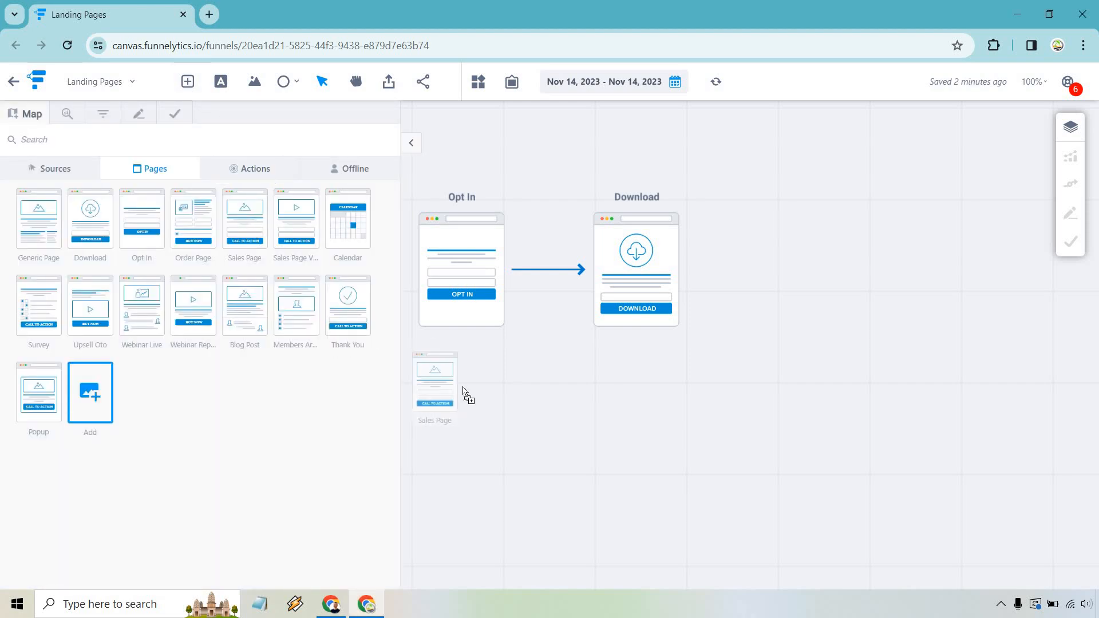
left_click_drag(434, 382, 491, 446)
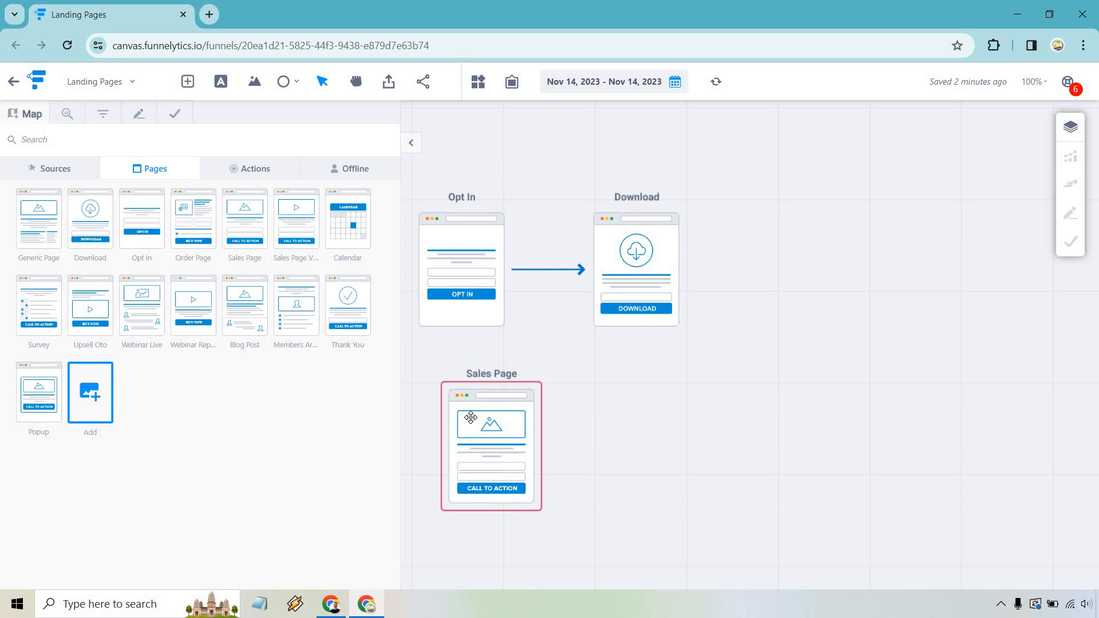
left_click_drag(491, 446, 461, 428)
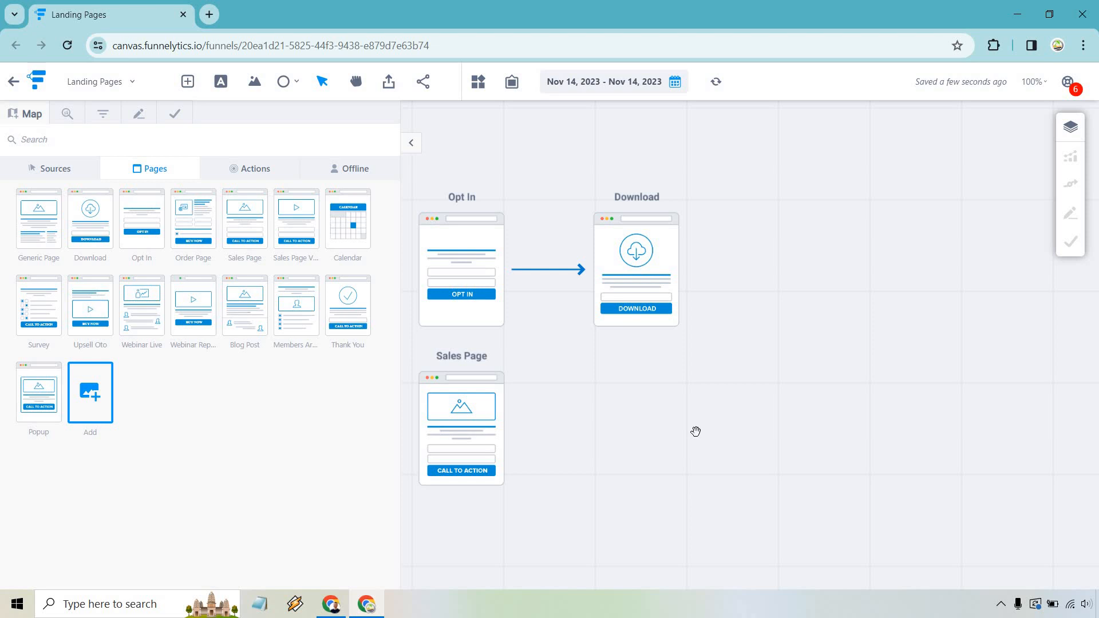
mouse_move(681, 391)
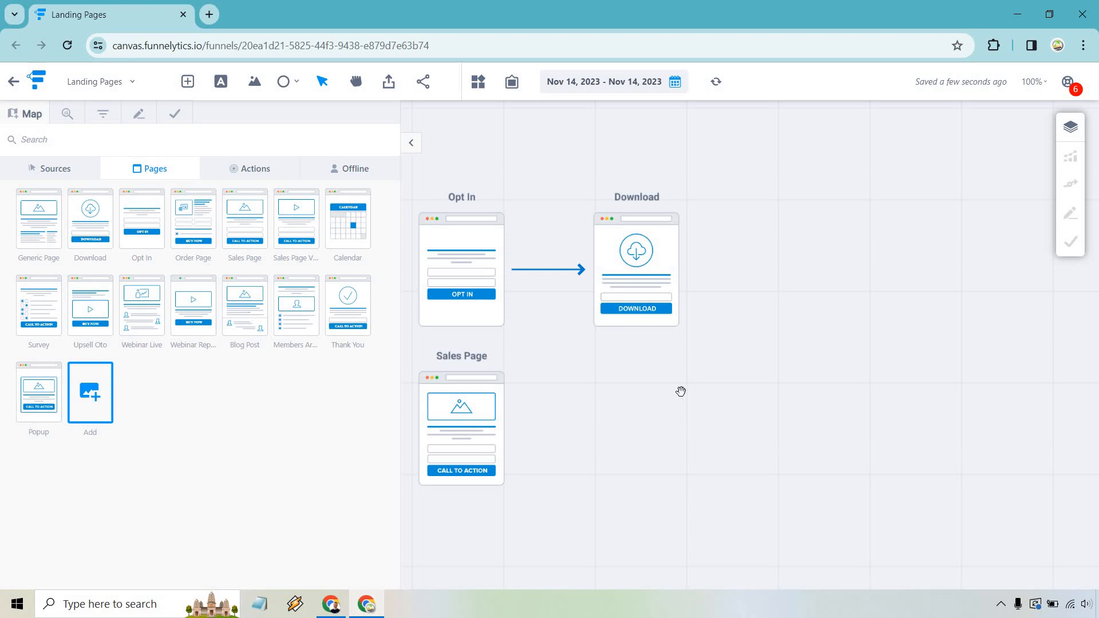
Step: Drop an Order Page tile onto the canvas to the right of the Sales Page
left_click_drag(194, 218, 620, 424)
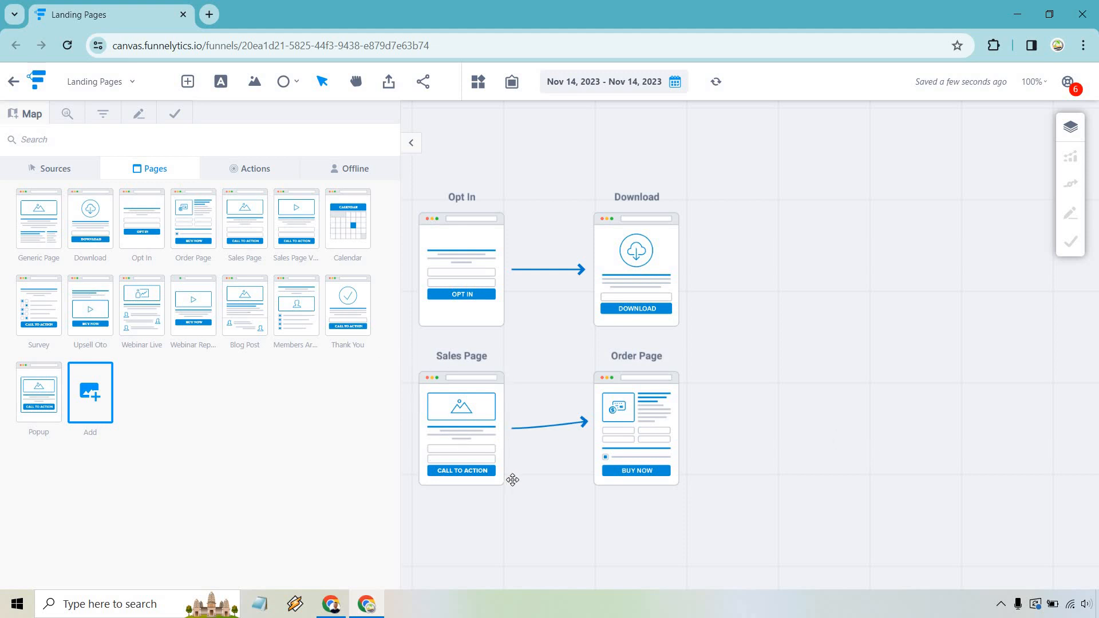
mouse_move(517, 498)
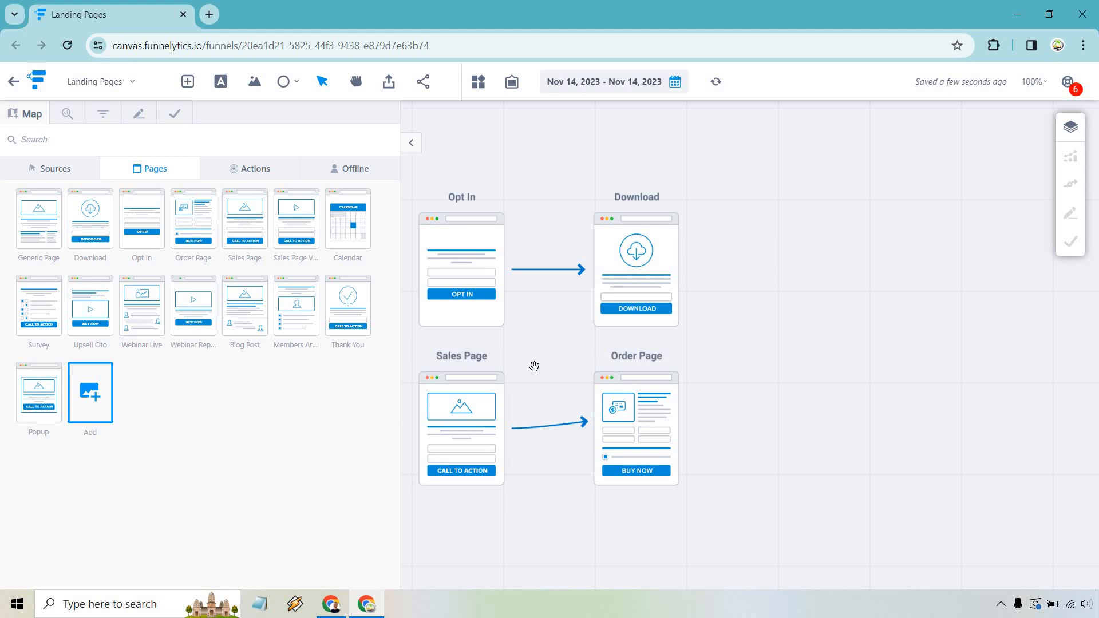
mouse_move(497, 490)
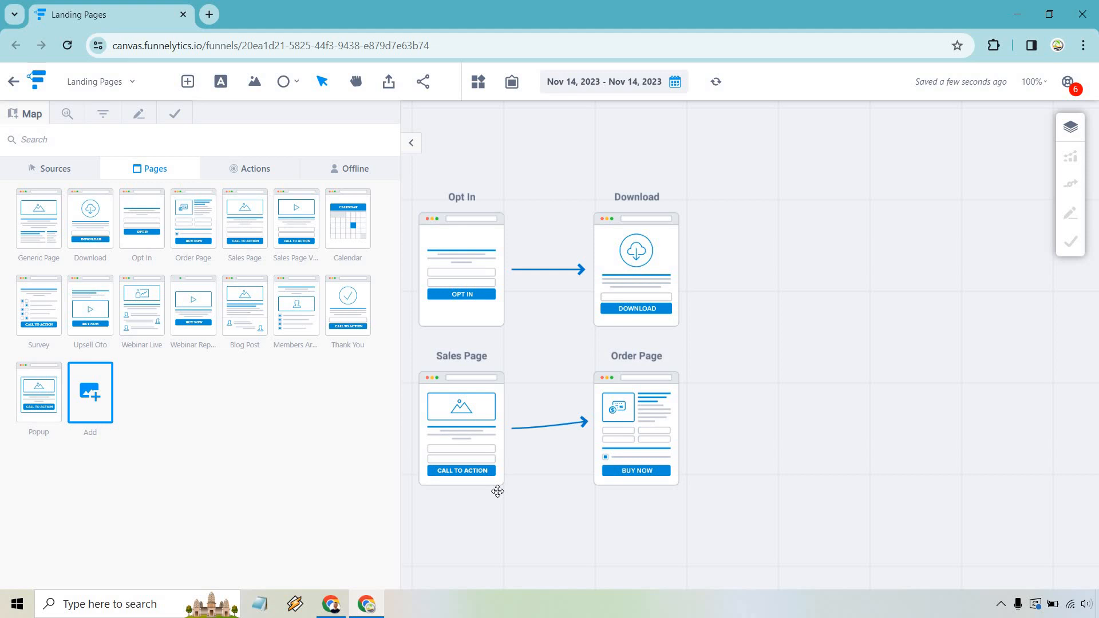
mouse_move(490, 508)
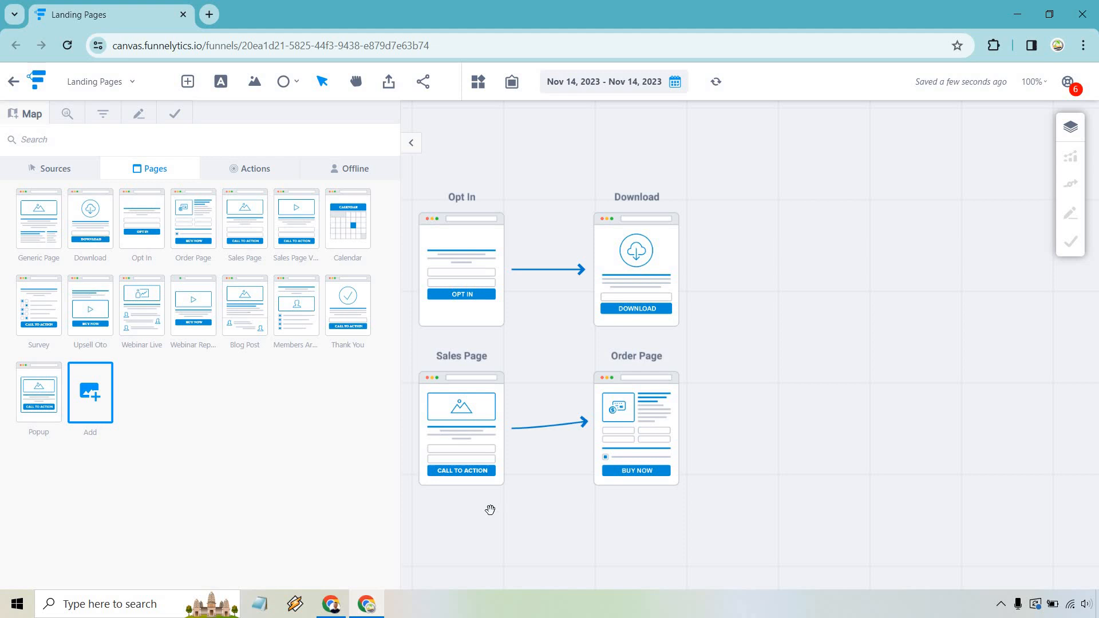
mouse_move(700, 415)
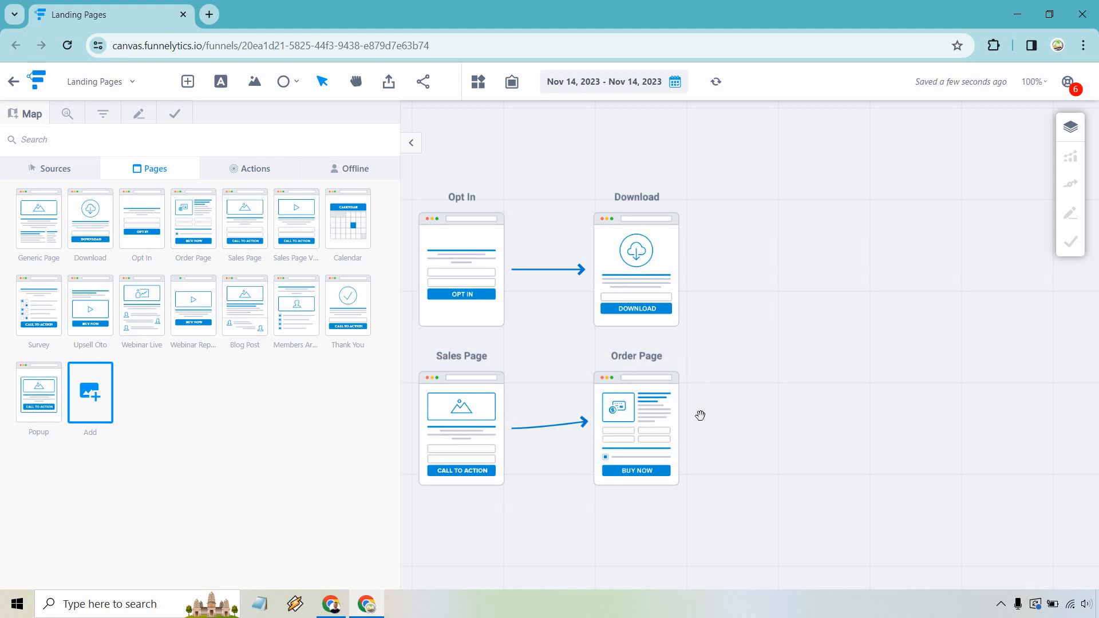
mouse_move(701, 479)
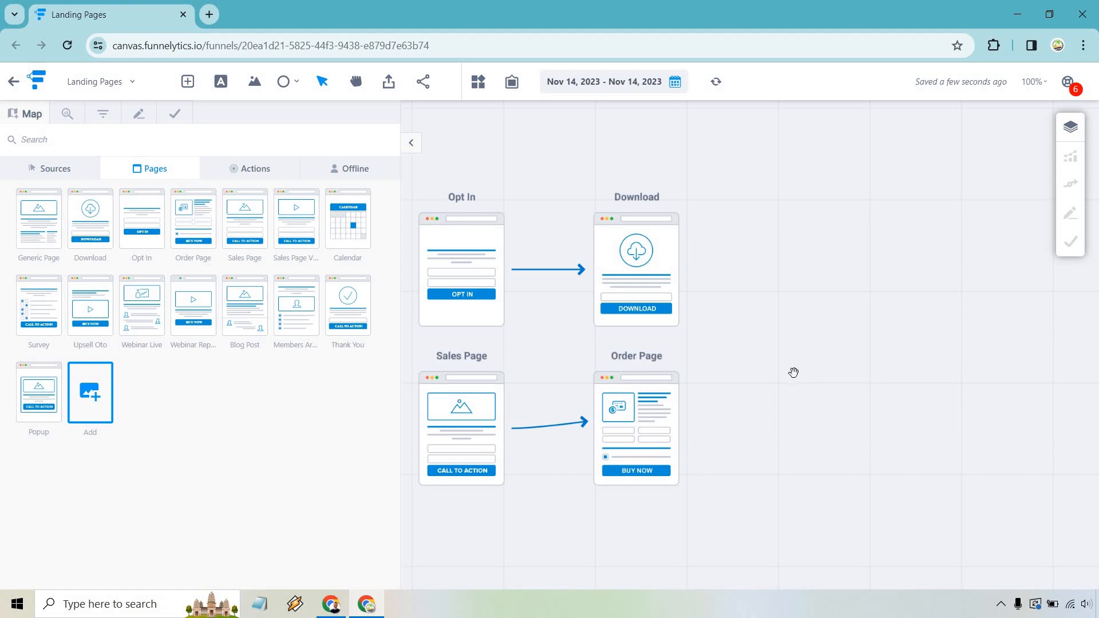
mouse_move(623, 439)
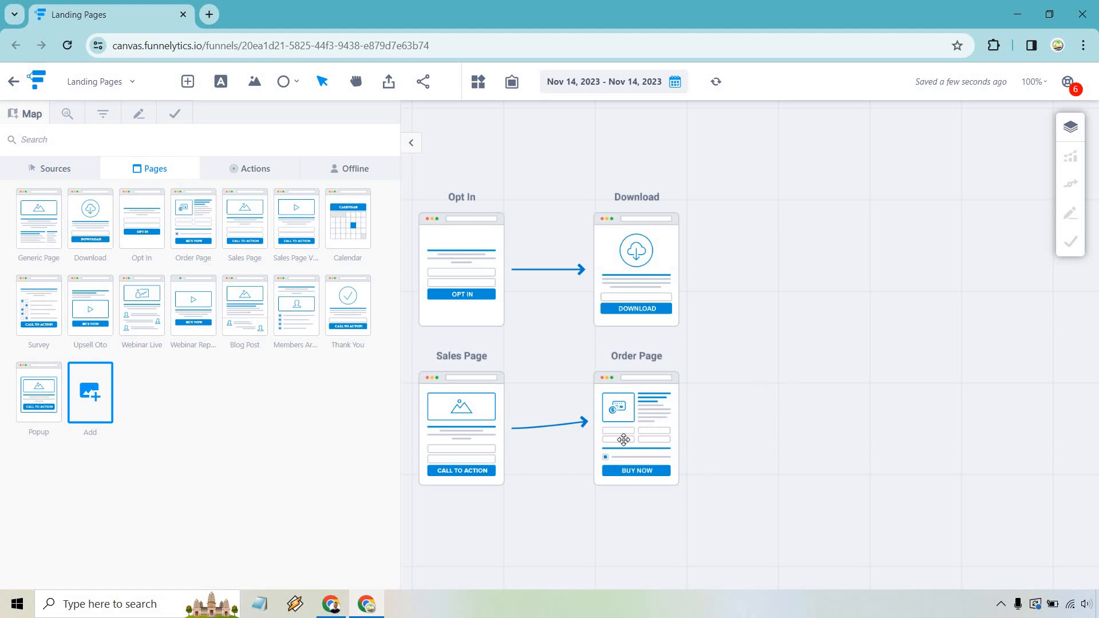
mouse_move(780, 426)
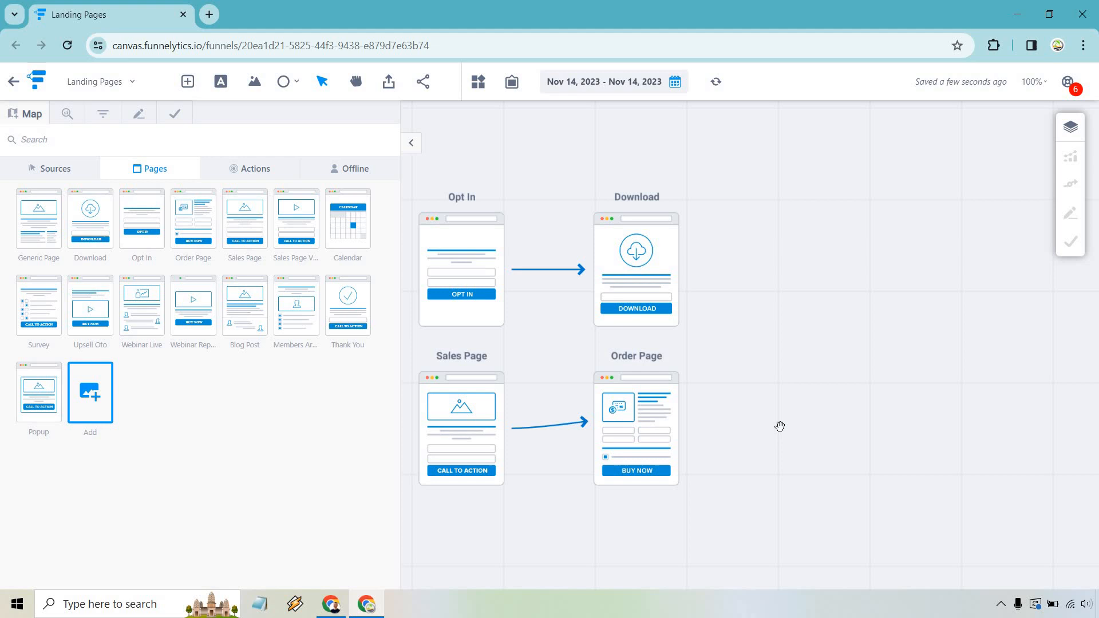
mouse_move(763, 420)
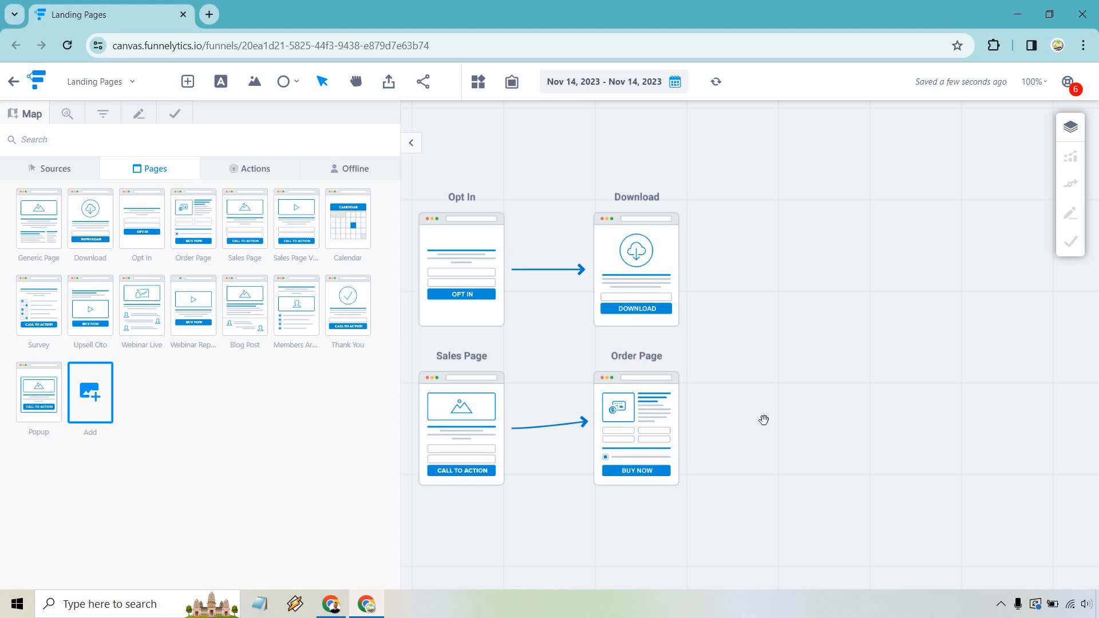
Step: Drop an Upsell Oto page tile onto the canvas right of the Order Page
left_click_drag(90, 305, 774, 407)
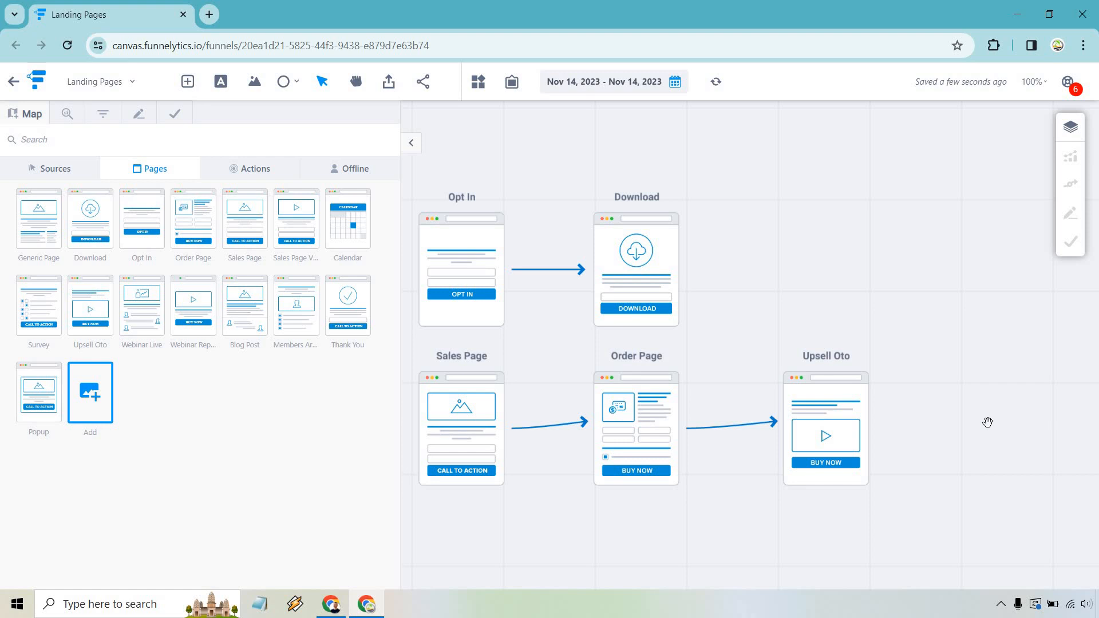
mouse_move(941, 399)
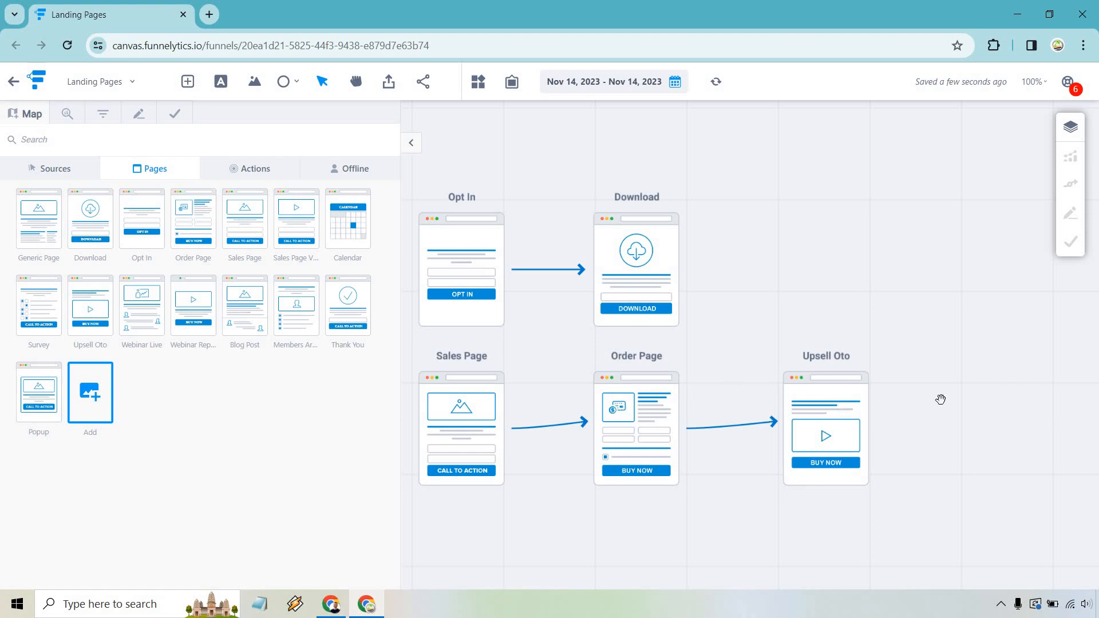
mouse_move(965, 395)
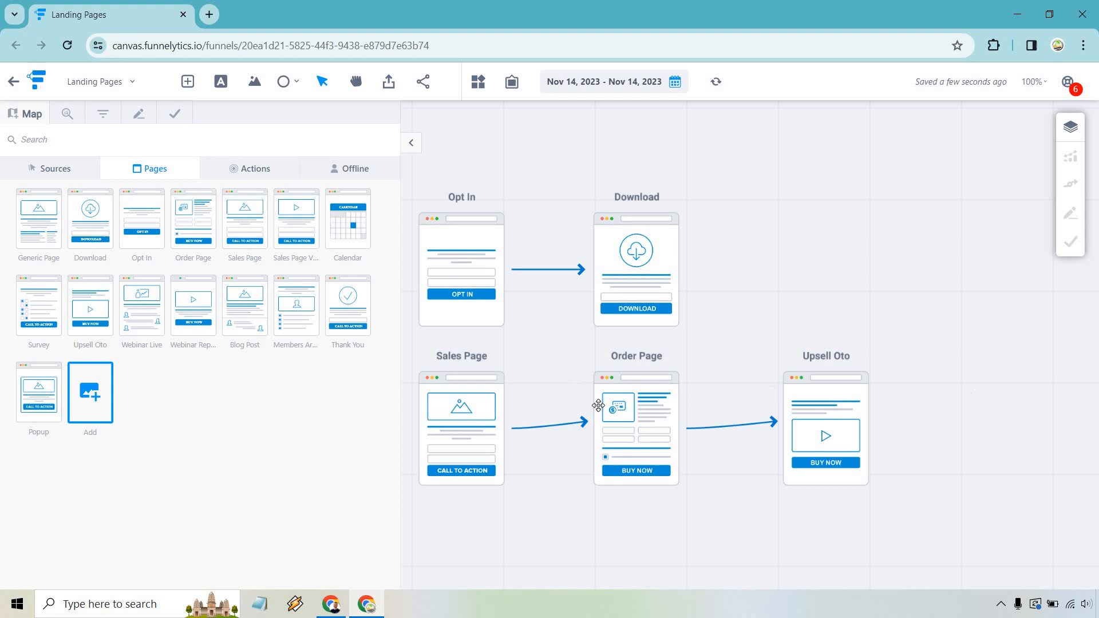
mouse_move(890, 383)
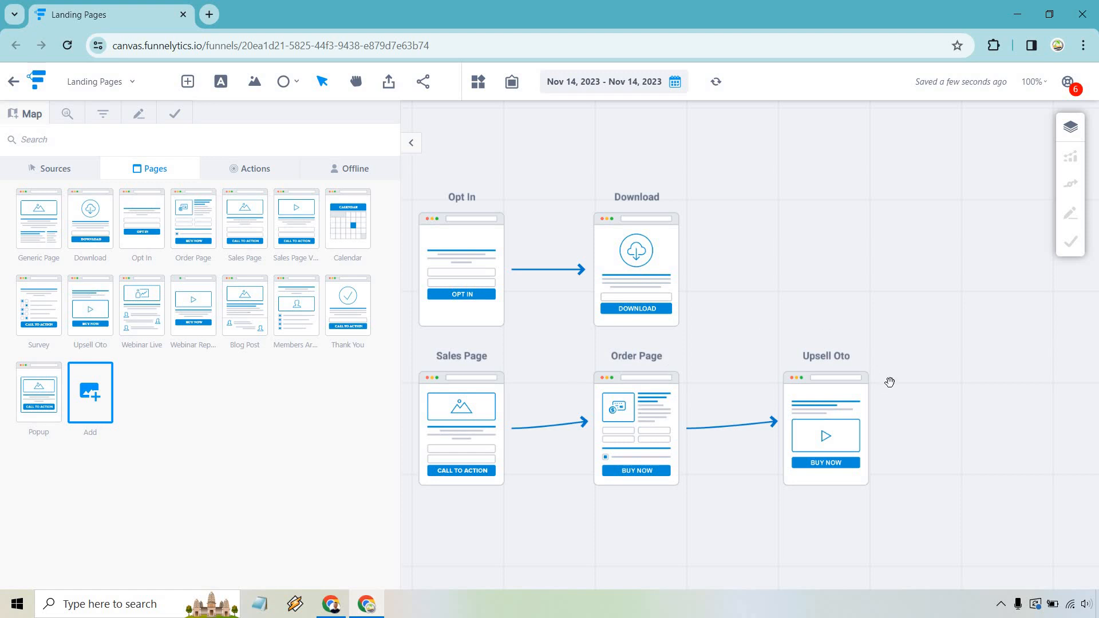